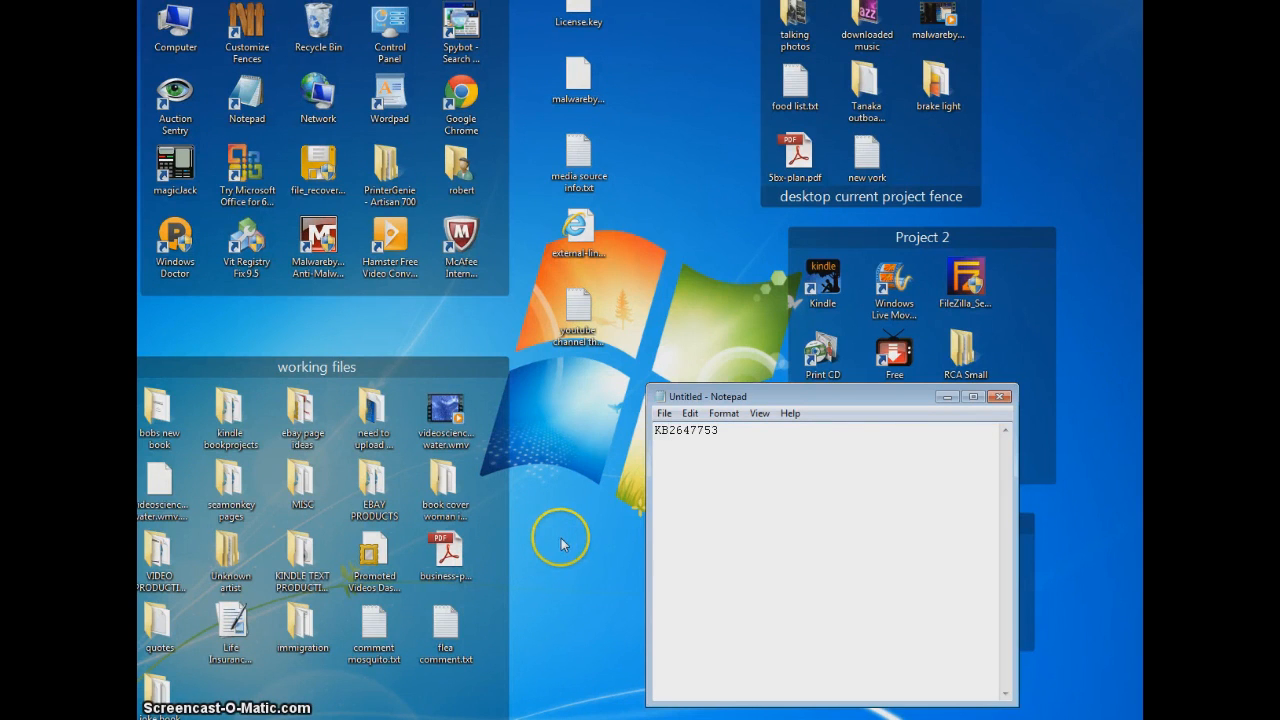
mouse_move(560, 542)
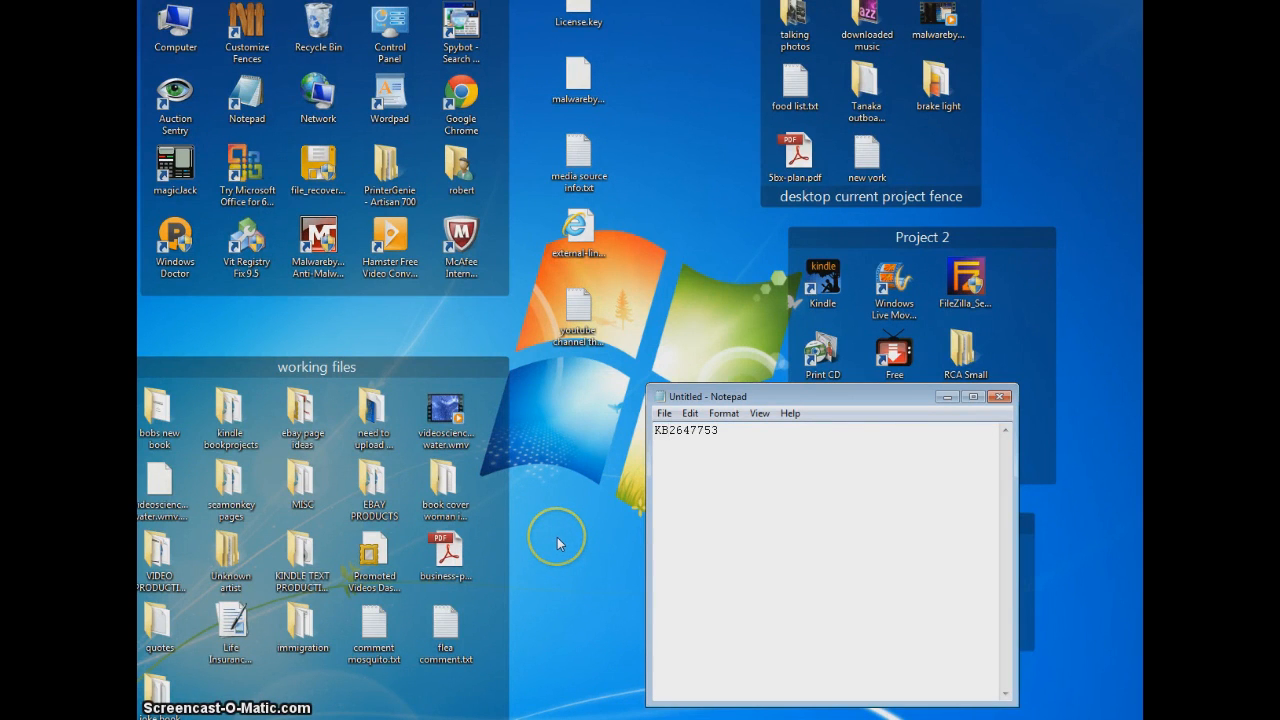
mouse_move(564, 528)
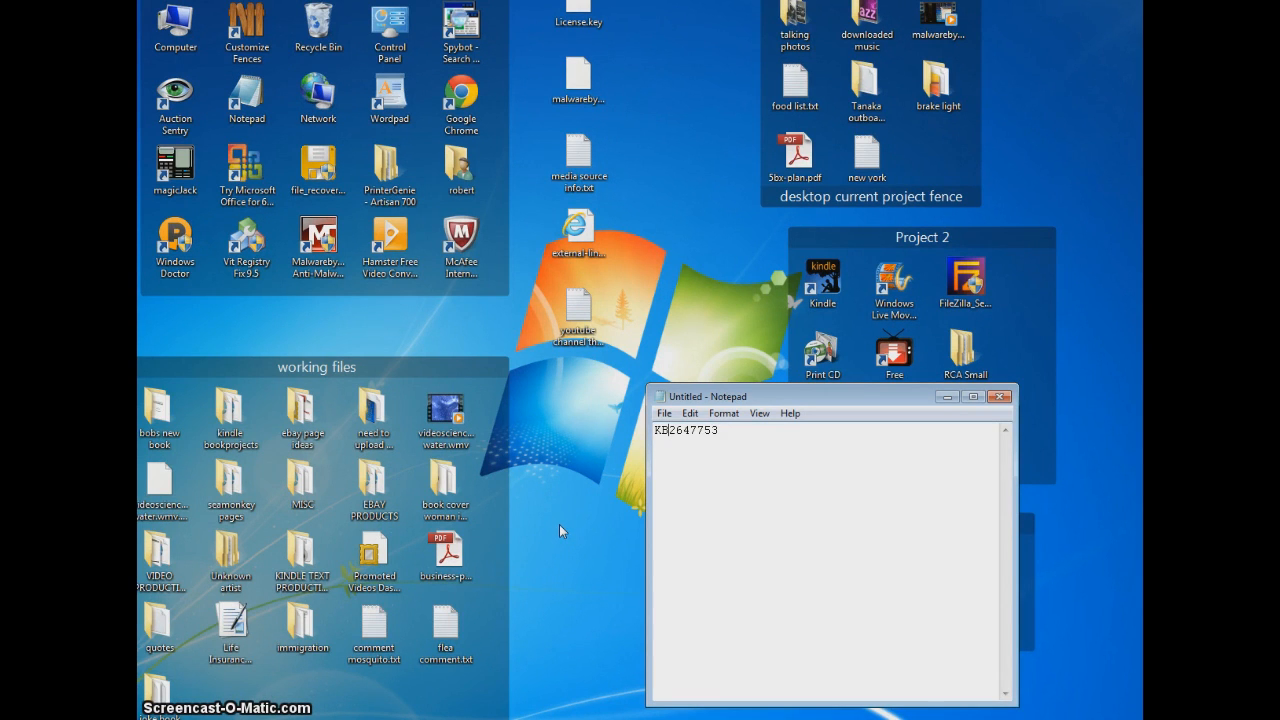
Launch Windows Update from the Start menu's All Programs list
left_click(556, 526)
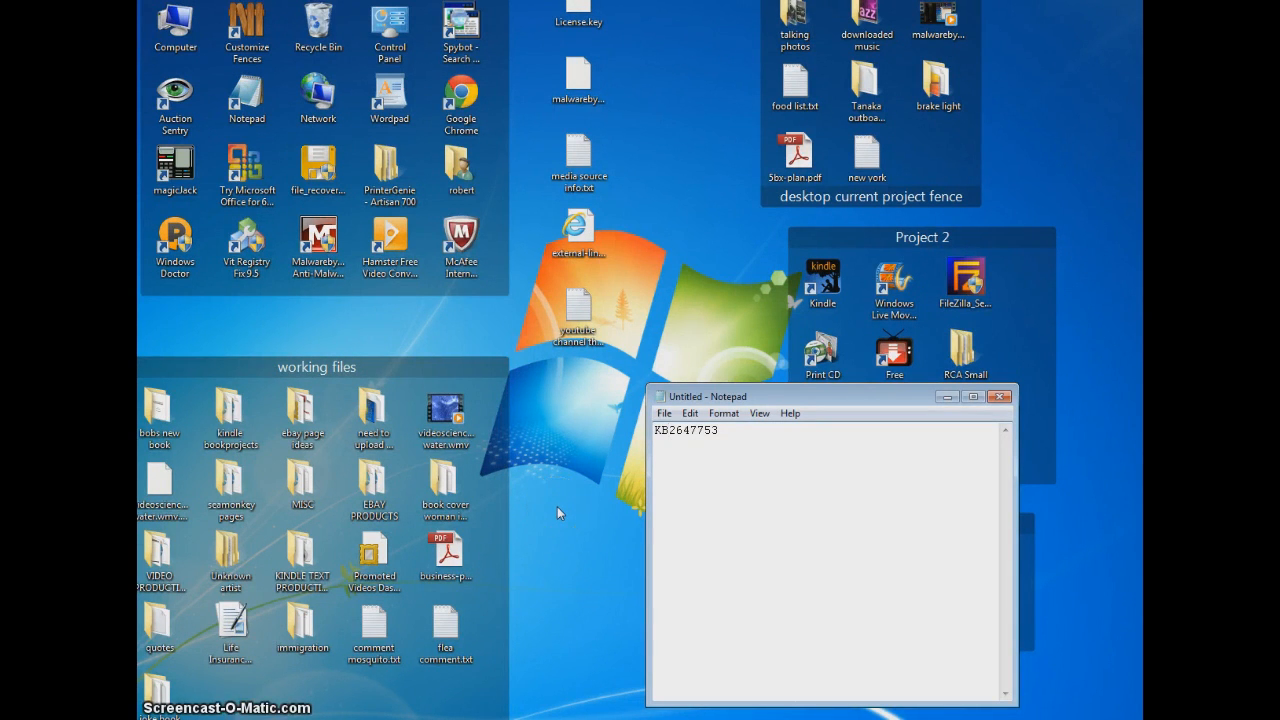
left_click(560, 516)
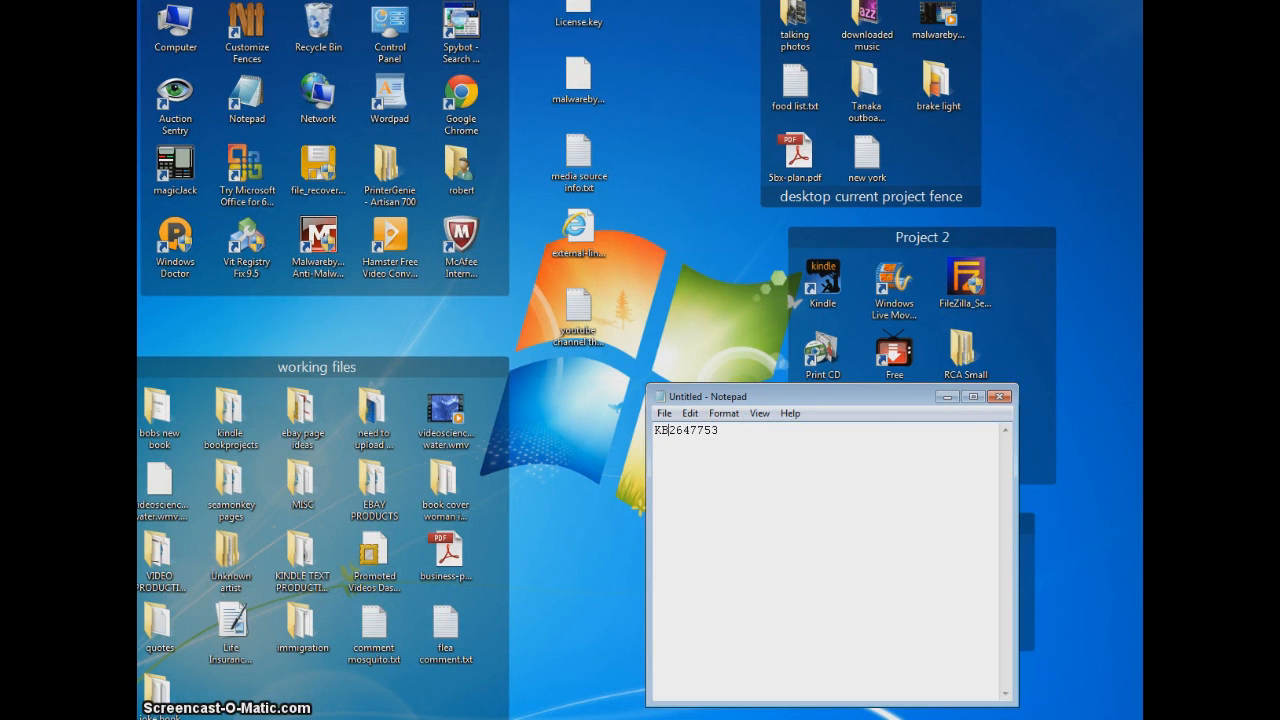
left_click(20, 716)
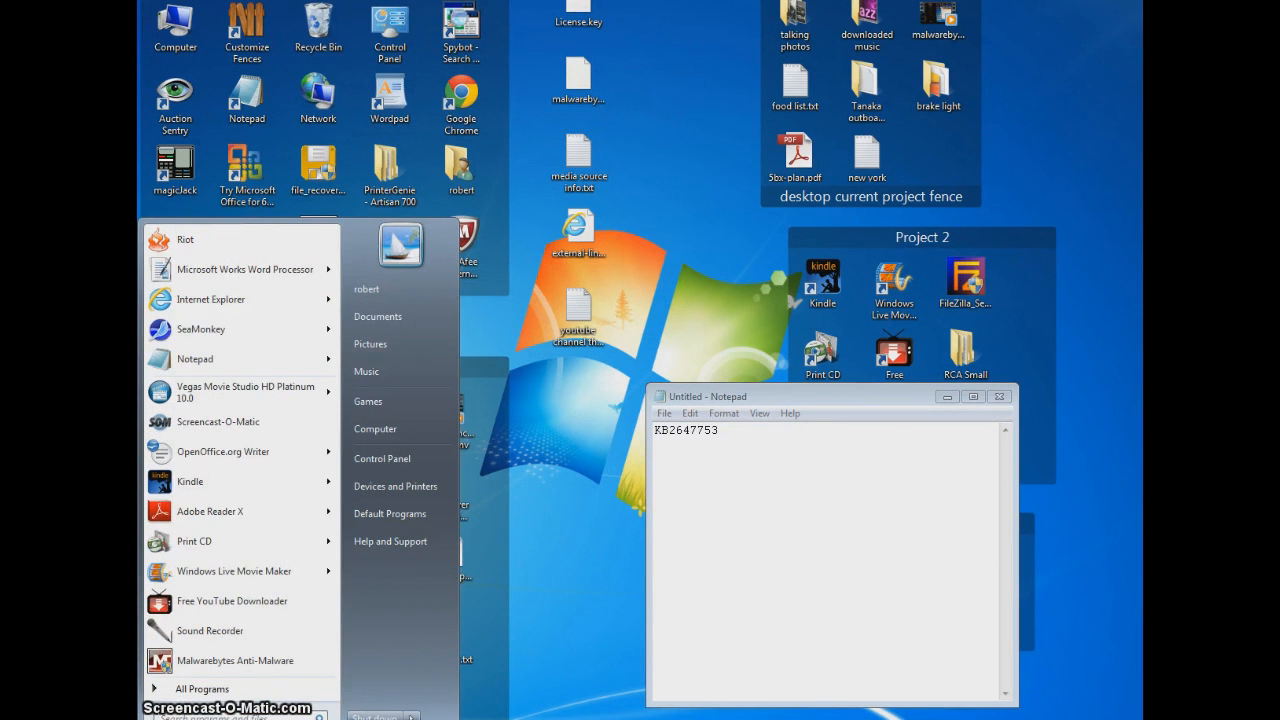
mouse_move(210, 688)
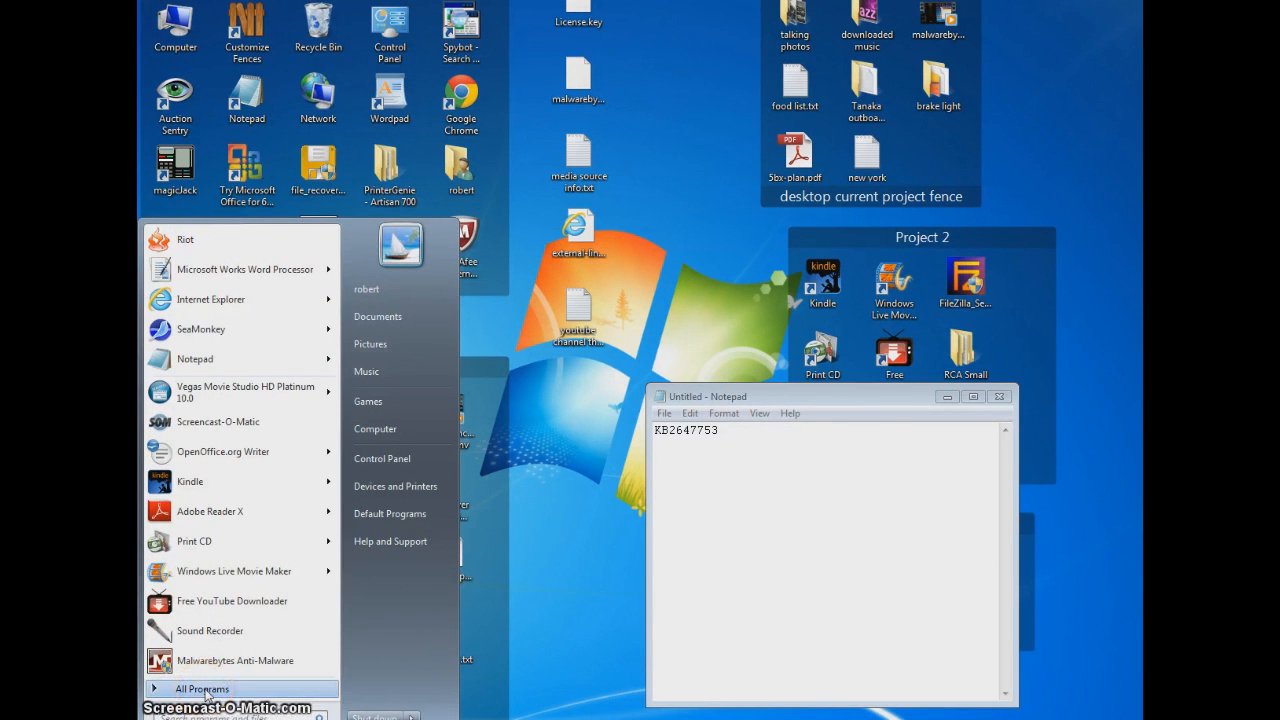
left_click(210, 688)
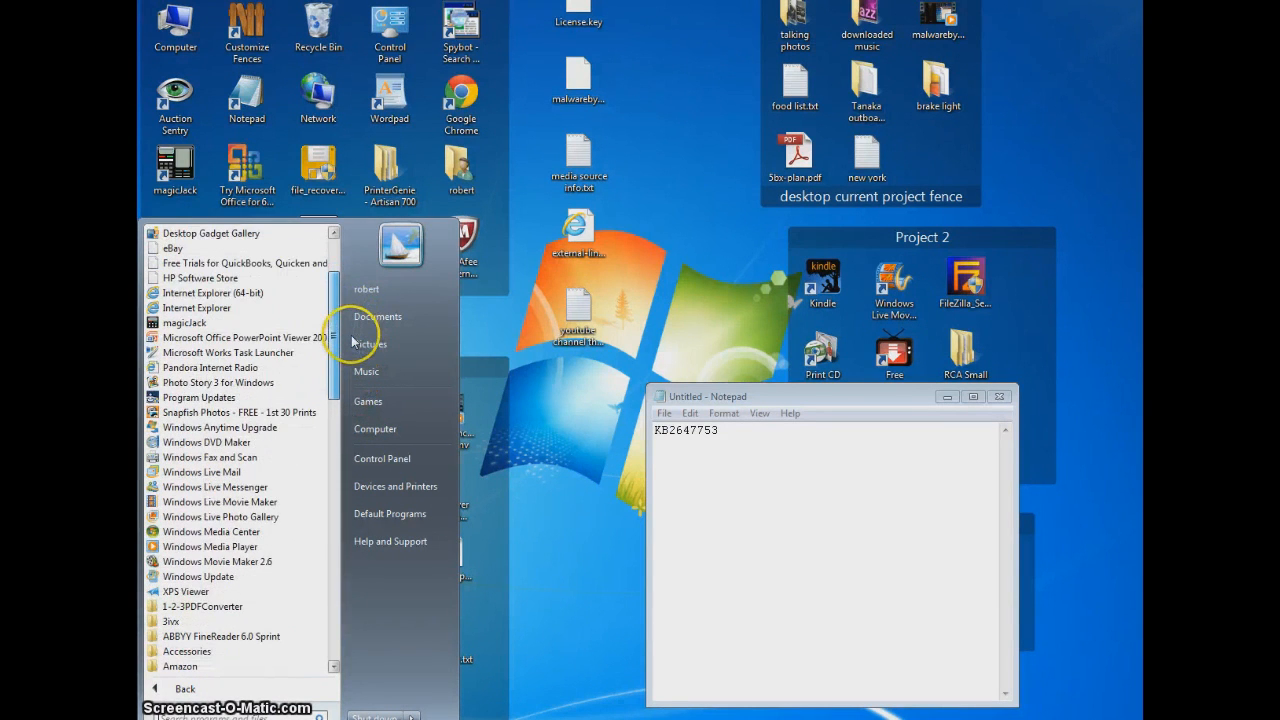
mouse_move(222, 582)
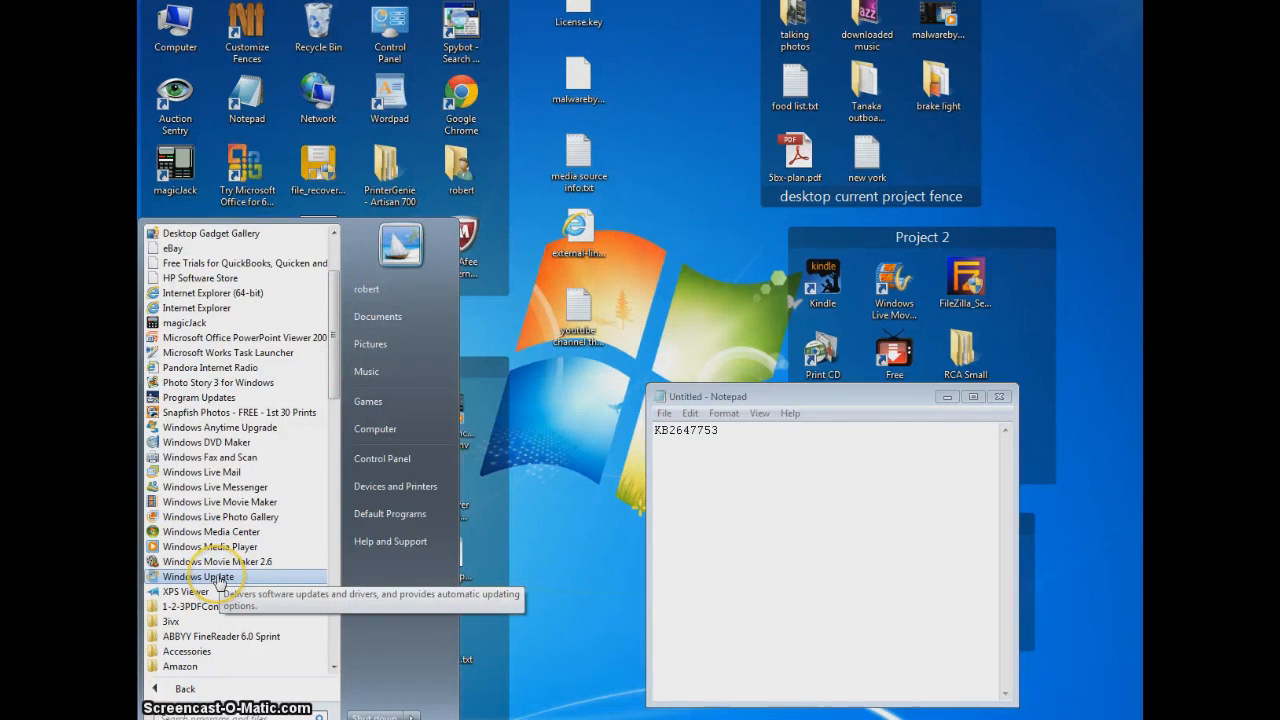
left_click(200, 576)
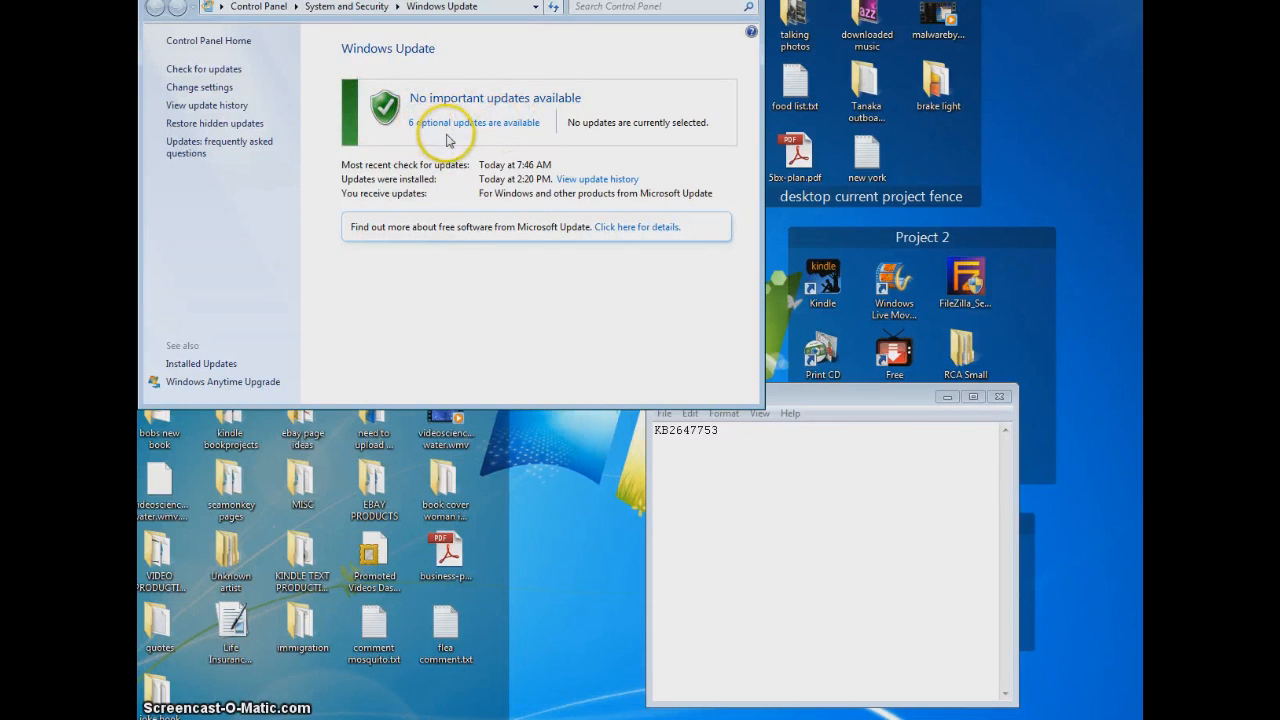
mouse_move(624, 144)
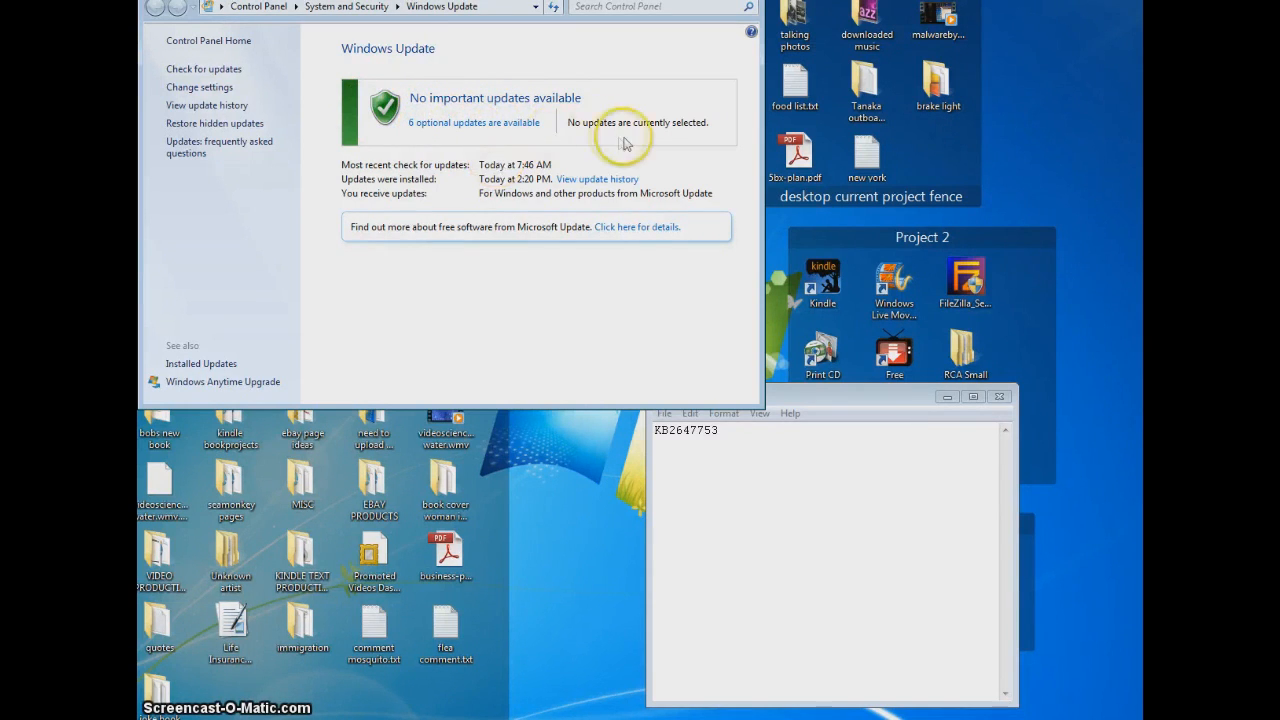
mouse_move(664, 148)
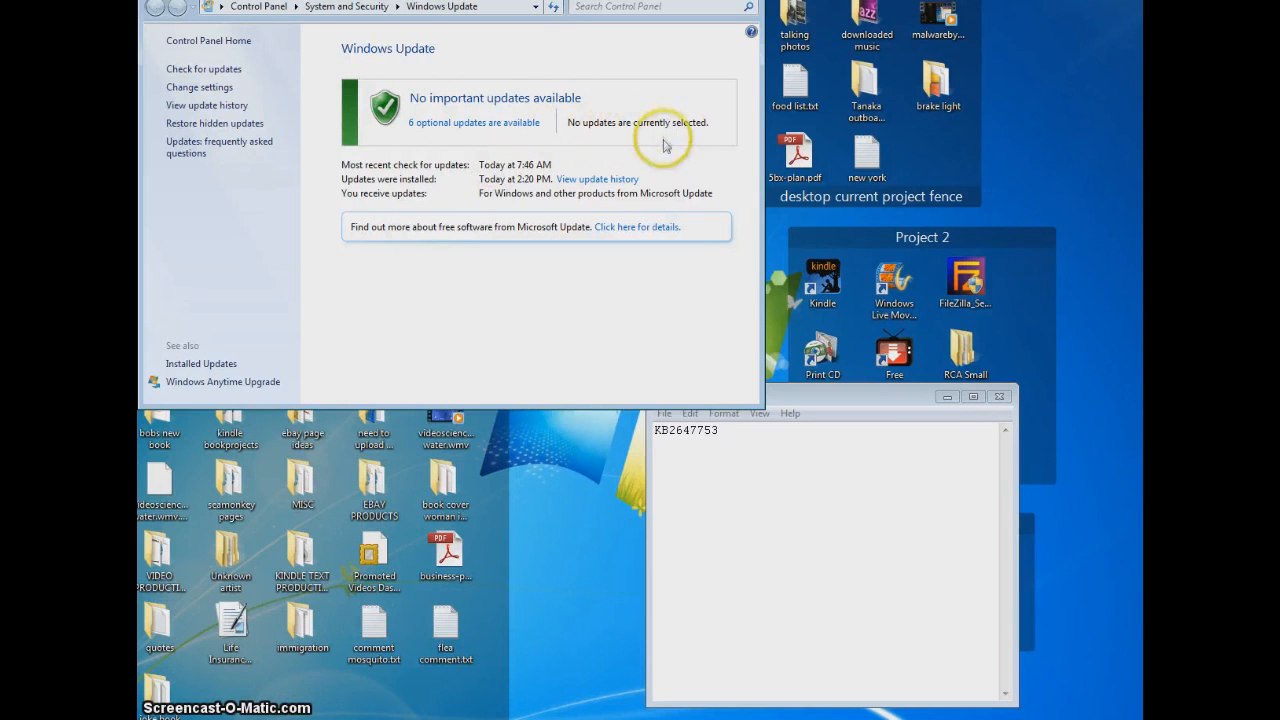
mouse_move(456, 152)
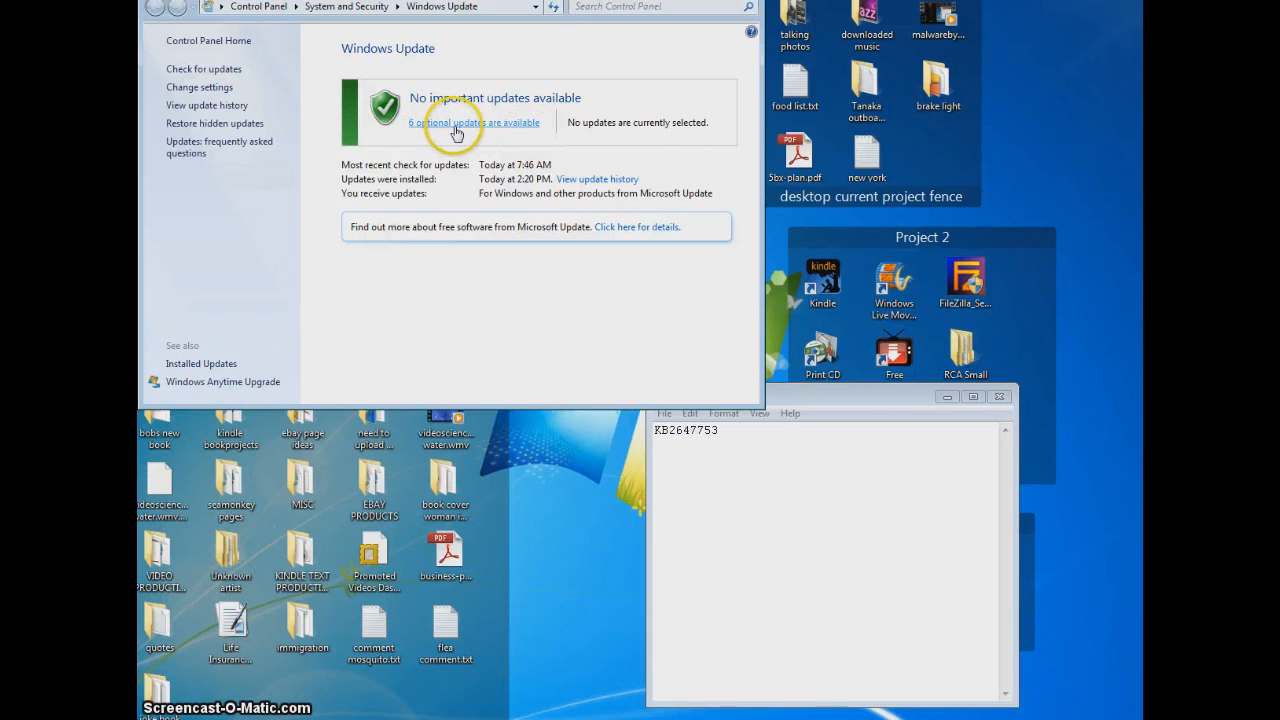
mouse_move(556, 100)
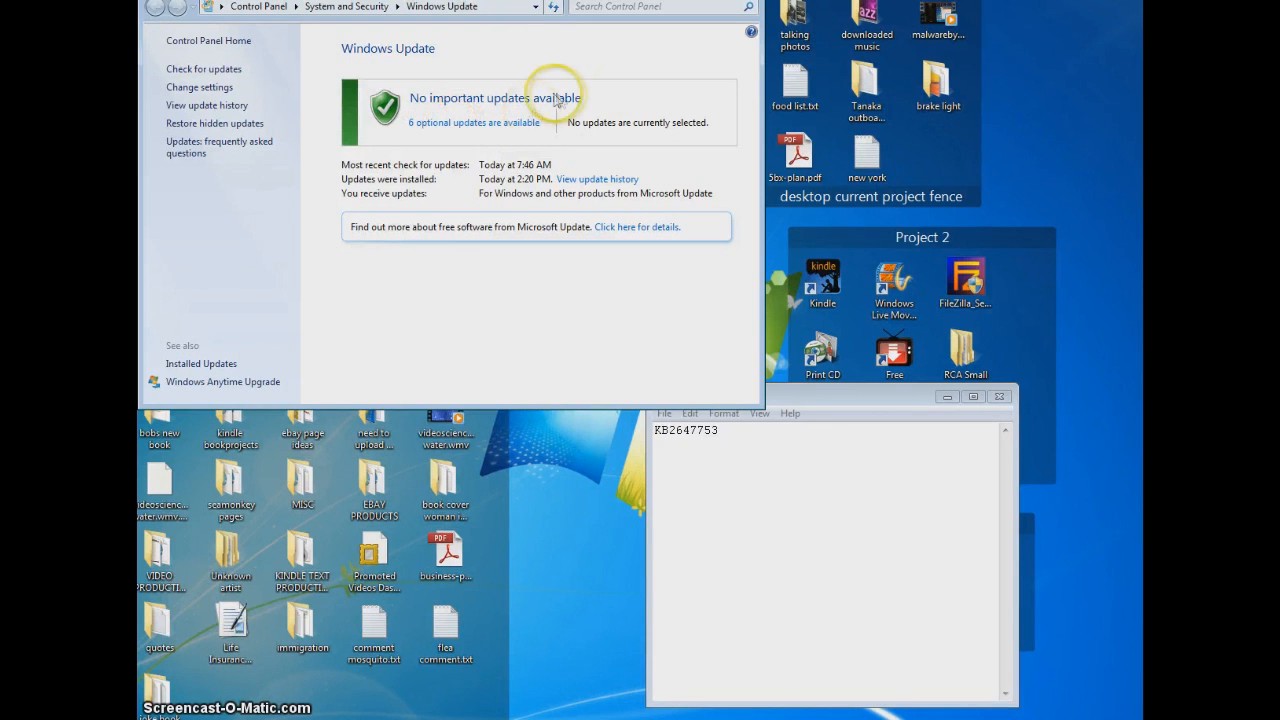
mouse_move(500, 132)
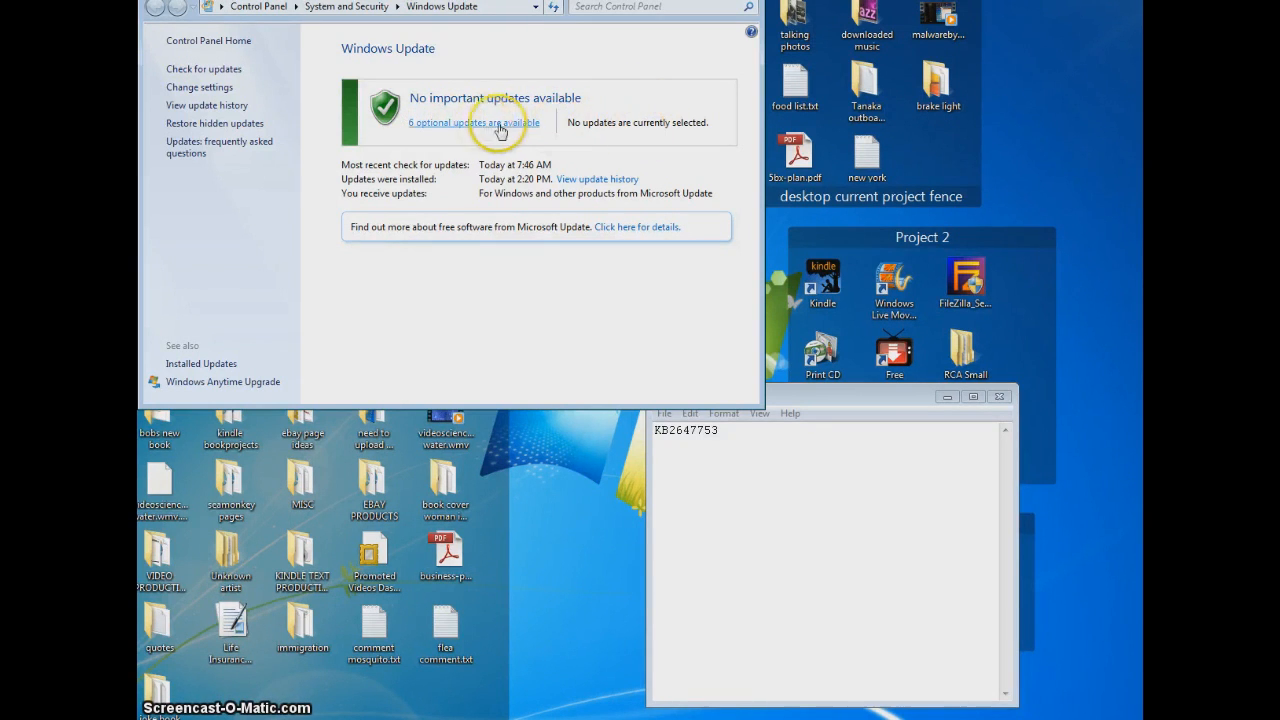
Show the list of 8 available optional updates
left_click(472, 122)
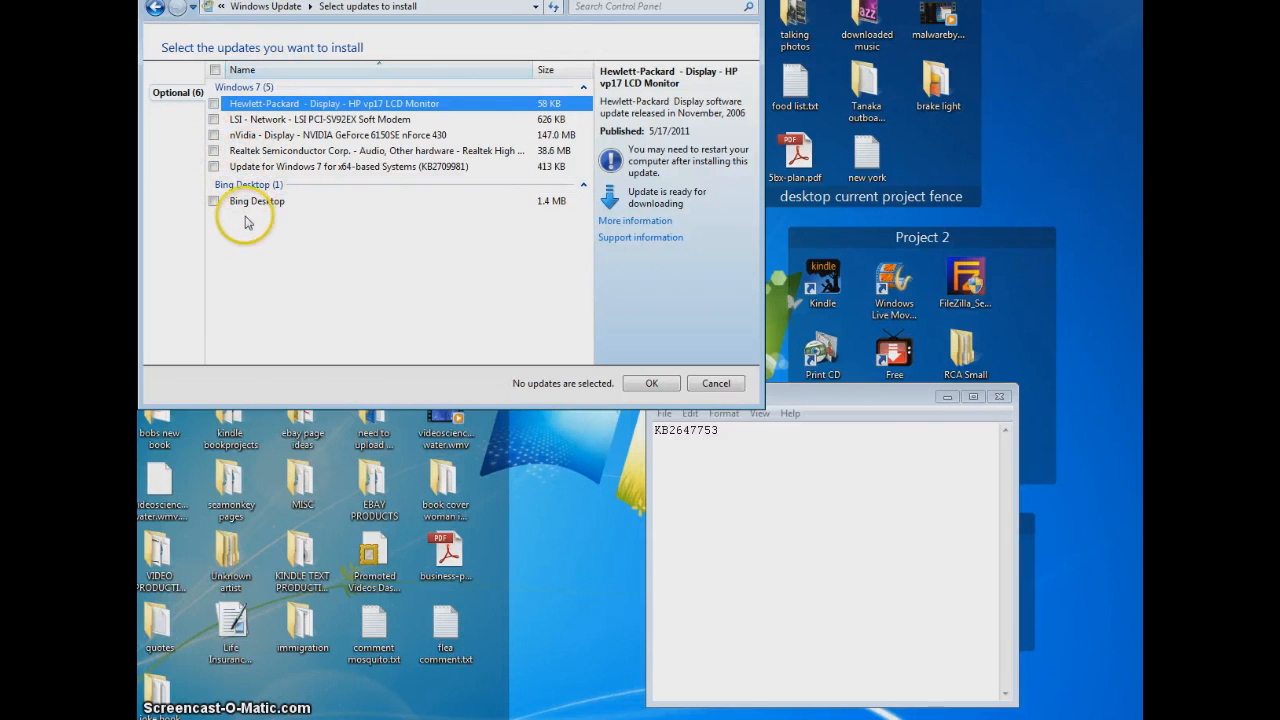
mouse_move(828, 412)
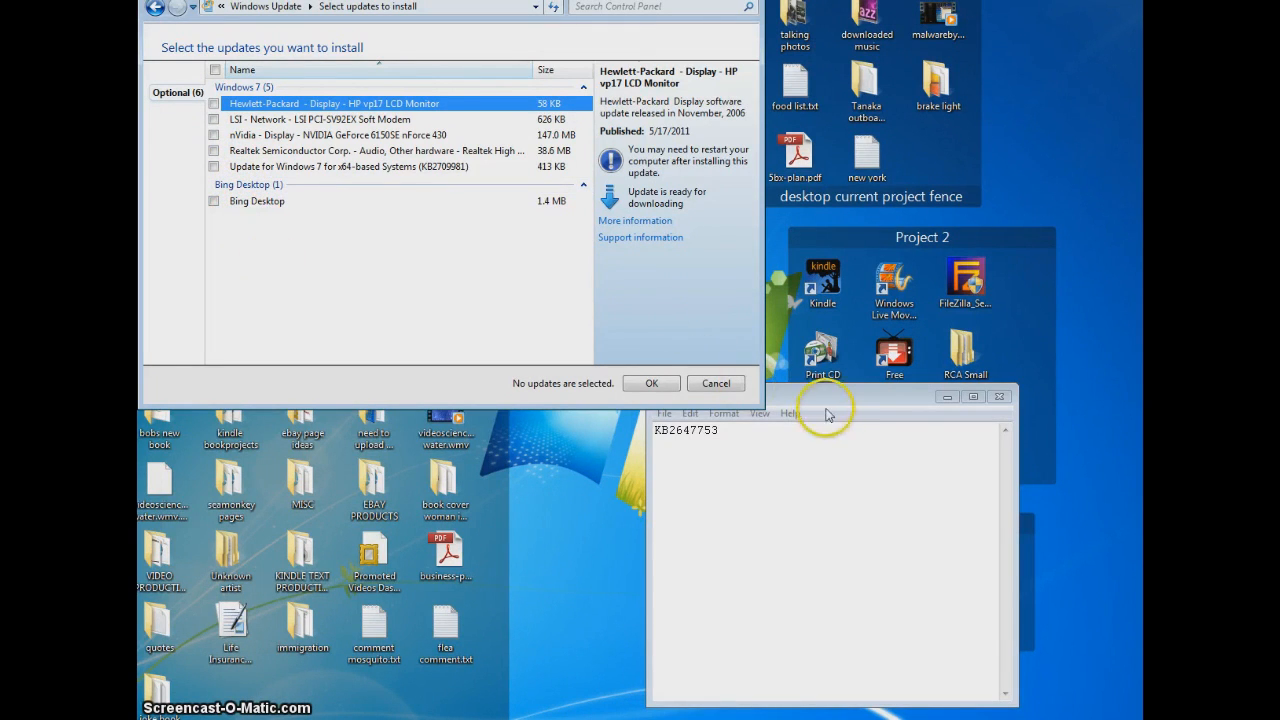
mouse_move(664, 444)
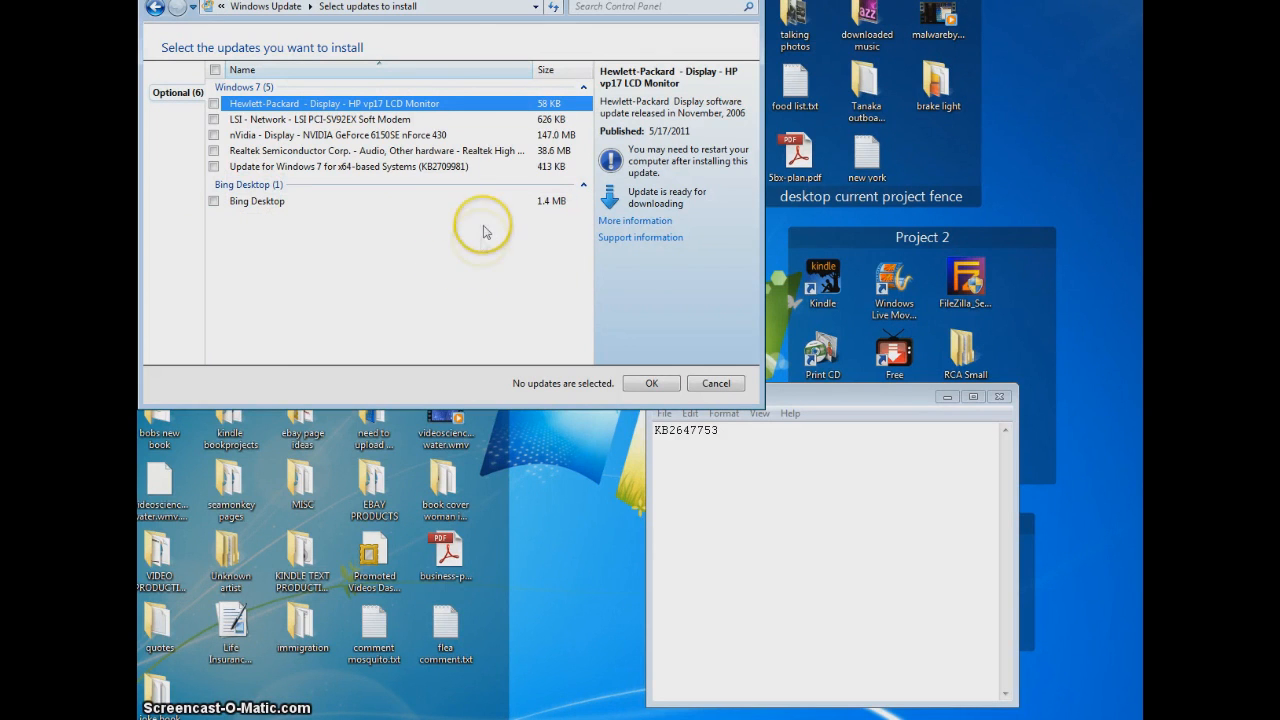
mouse_move(460, 290)
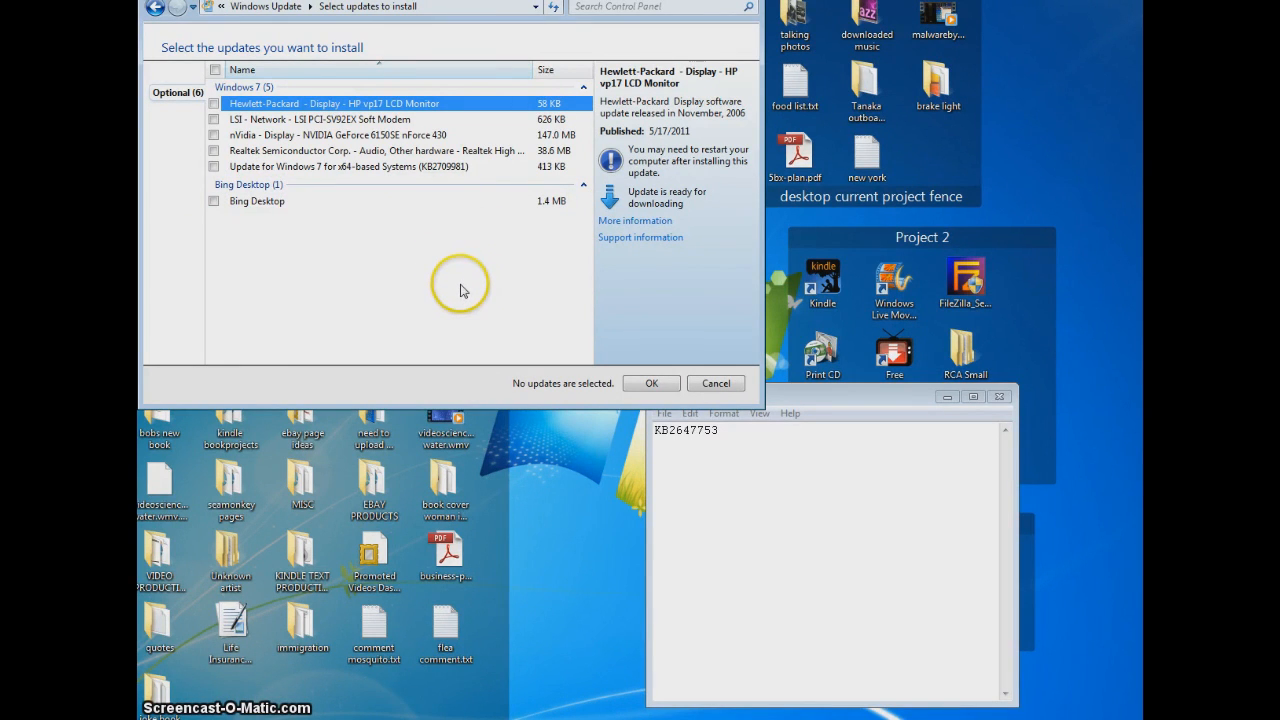
mouse_move(460, 264)
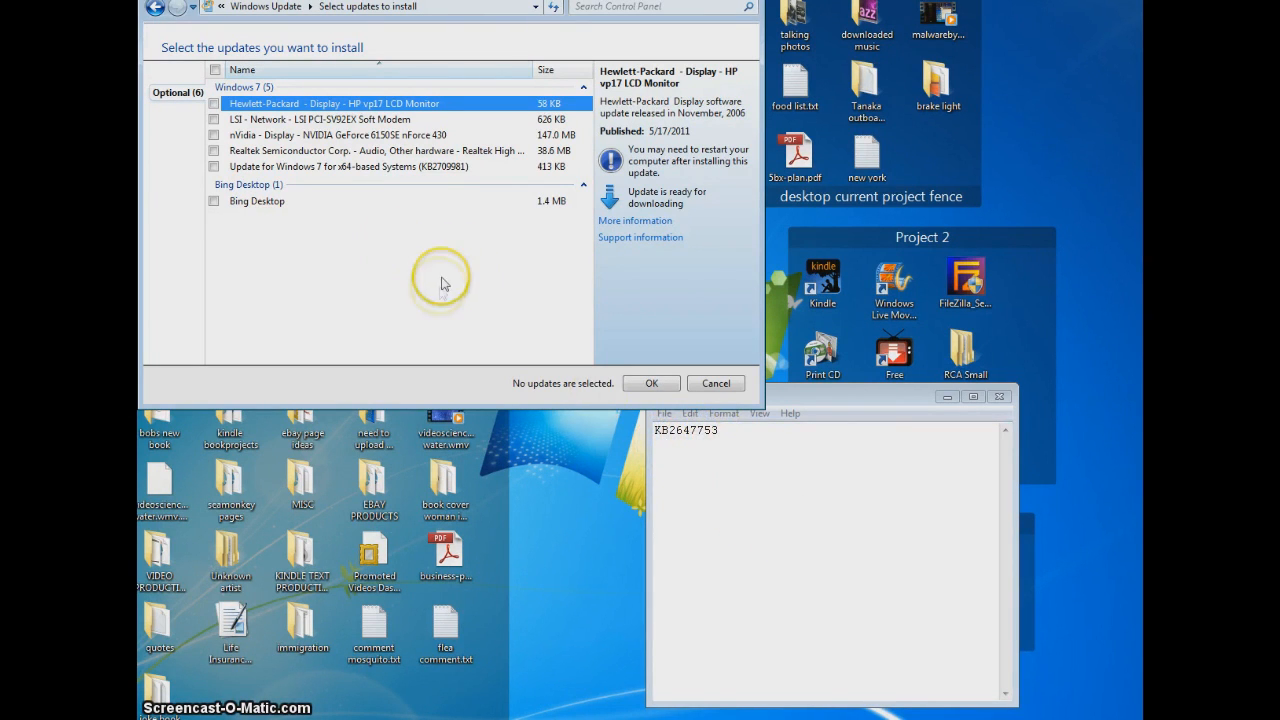
mouse_move(536, 252)
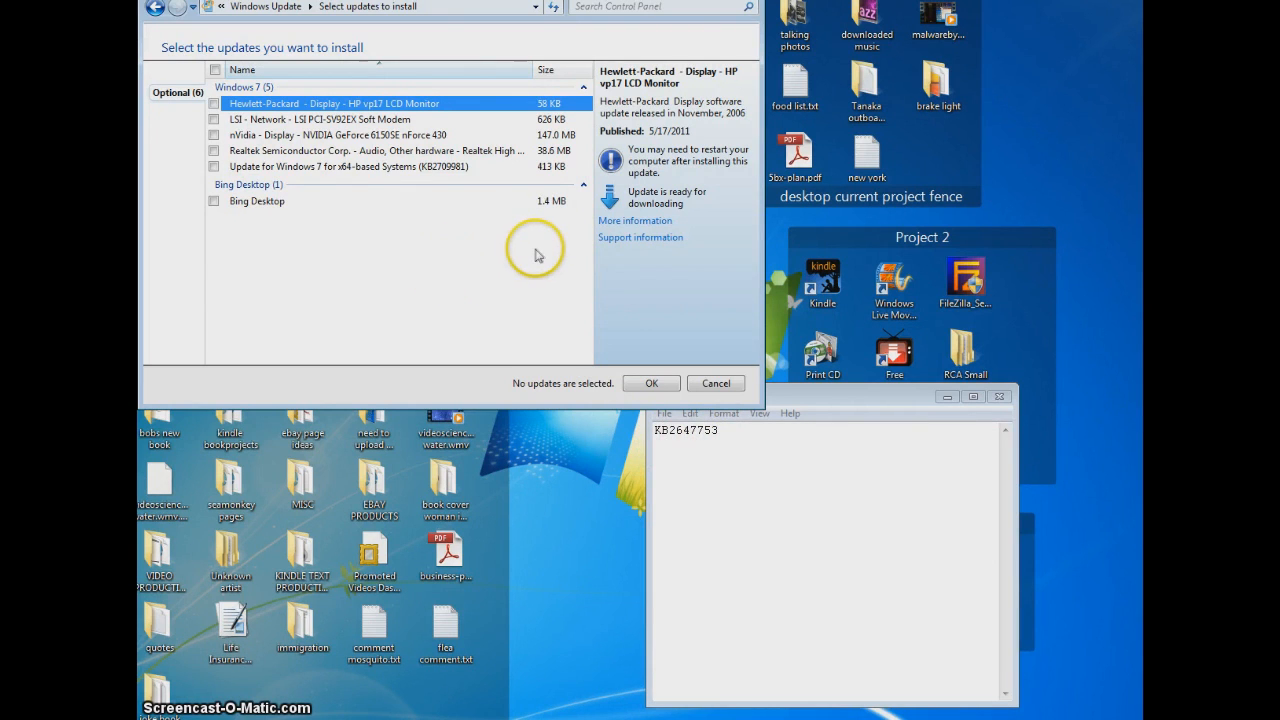
mouse_move(540, 256)
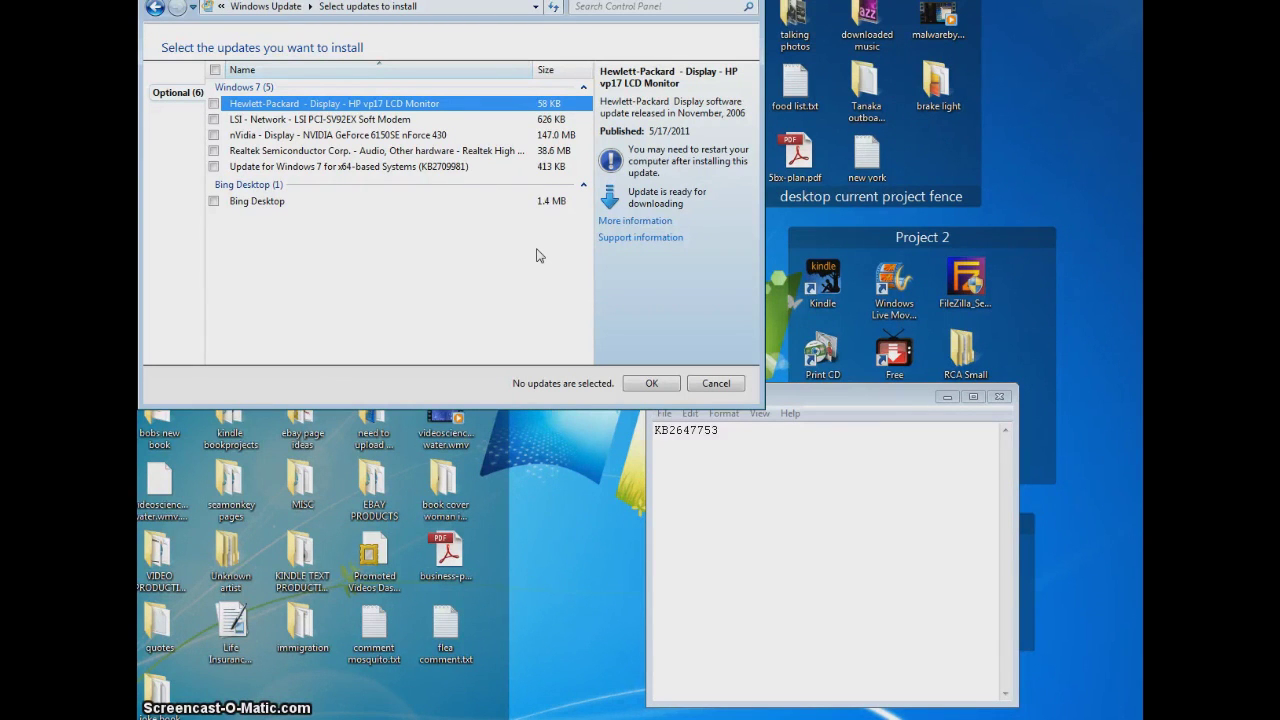
left_click(530, 288)
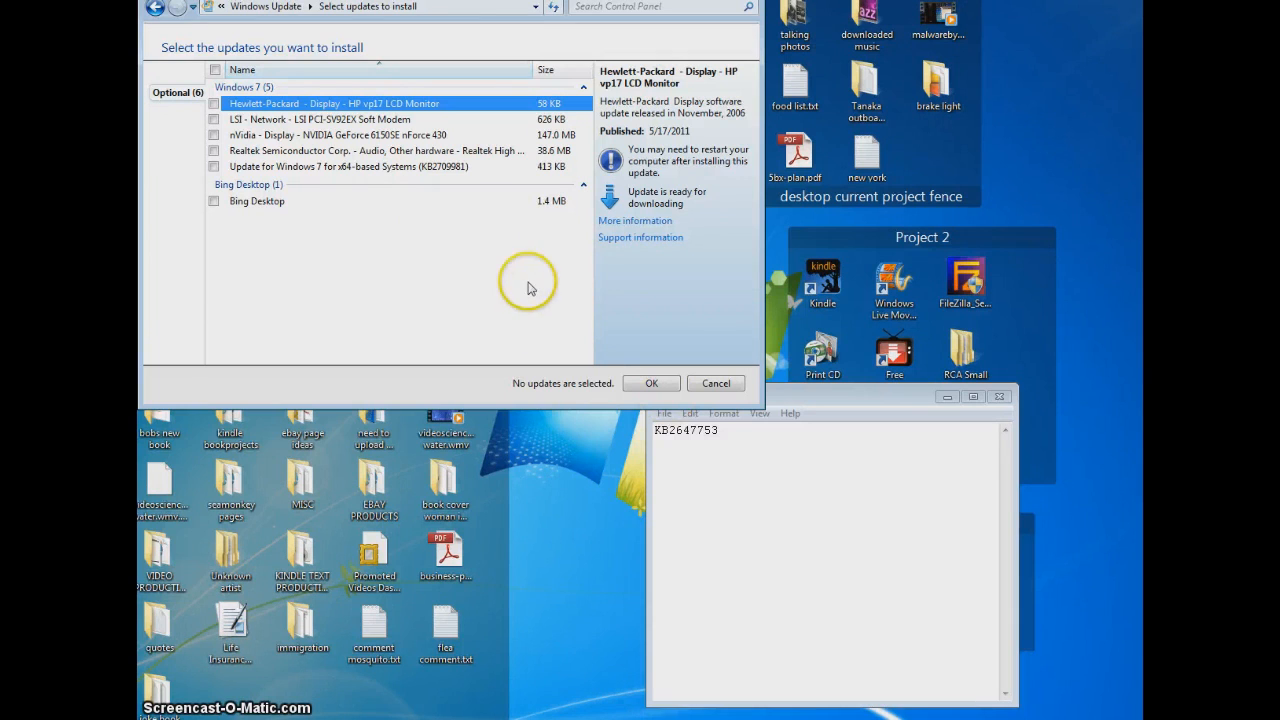
mouse_move(418, 256)
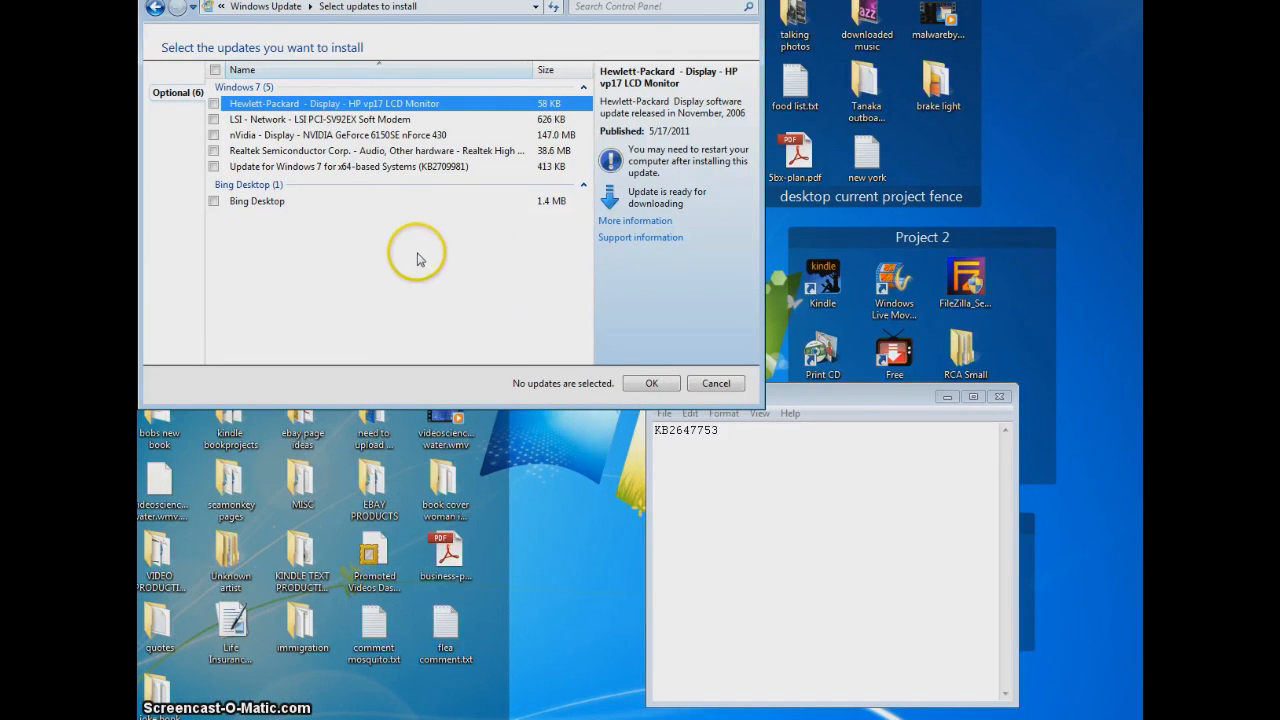
mouse_move(472, 284)
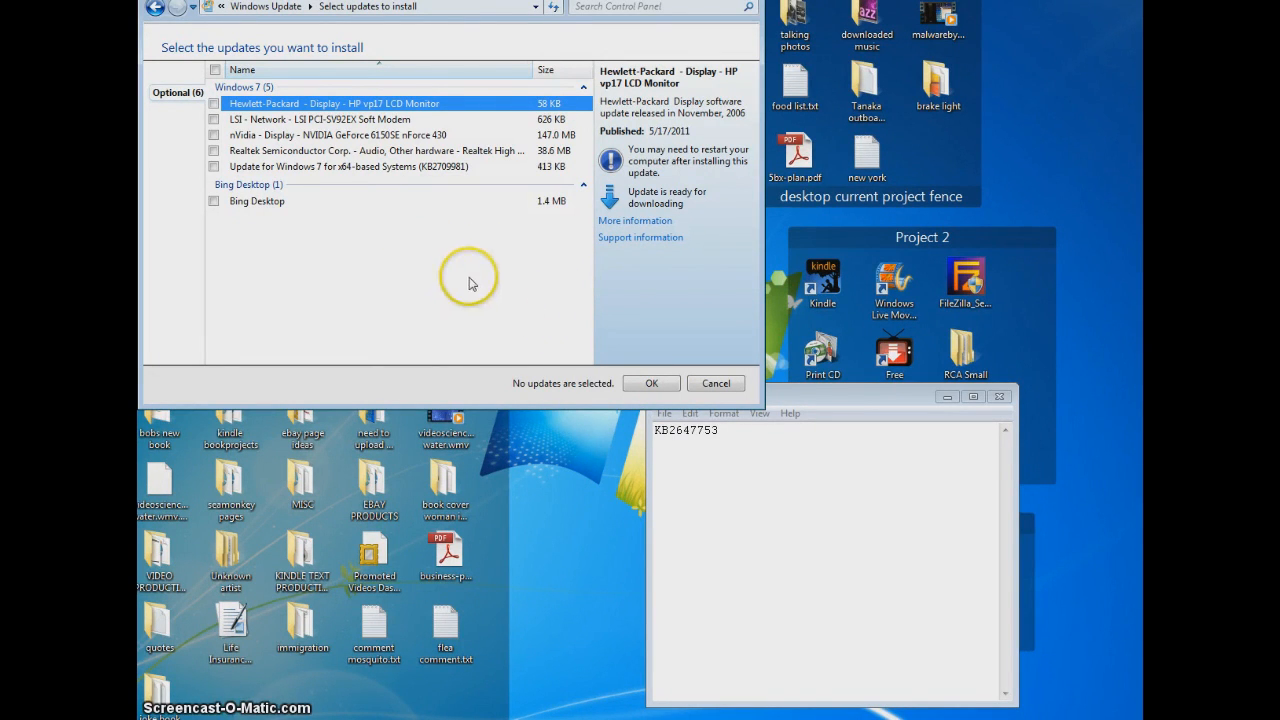
mouse_move(738, 456)
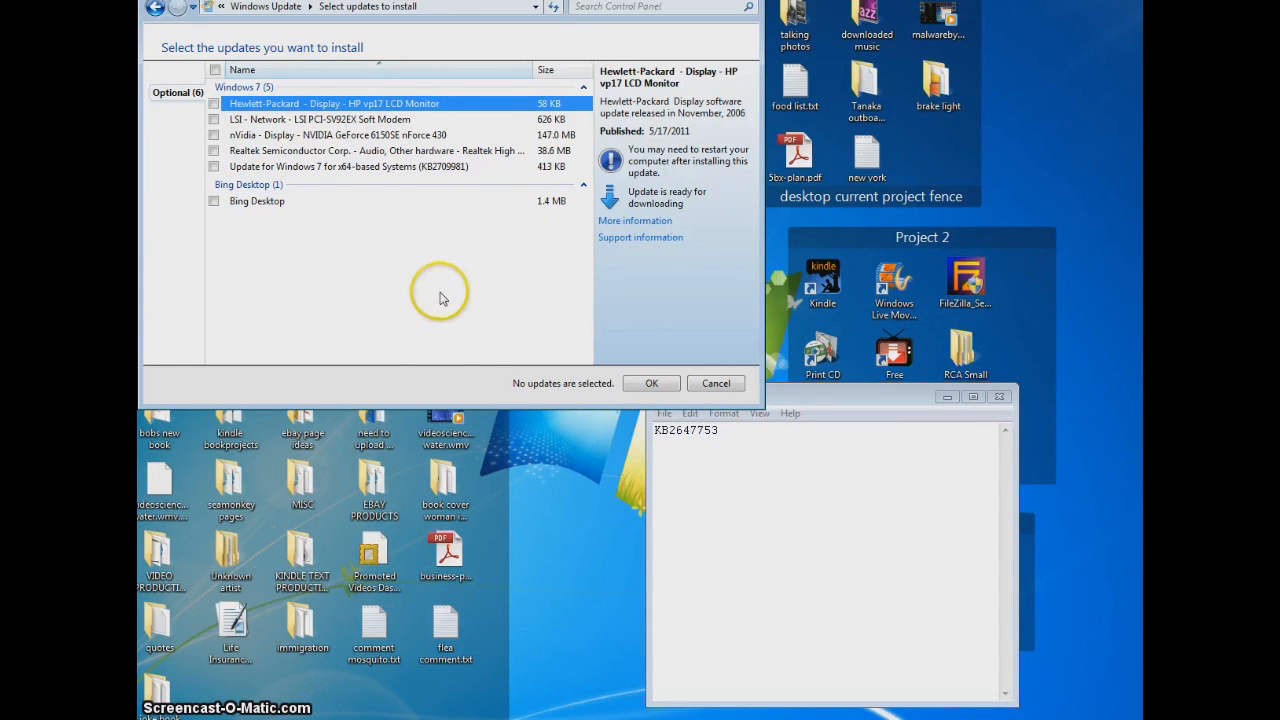
mouse_move(408, 250)
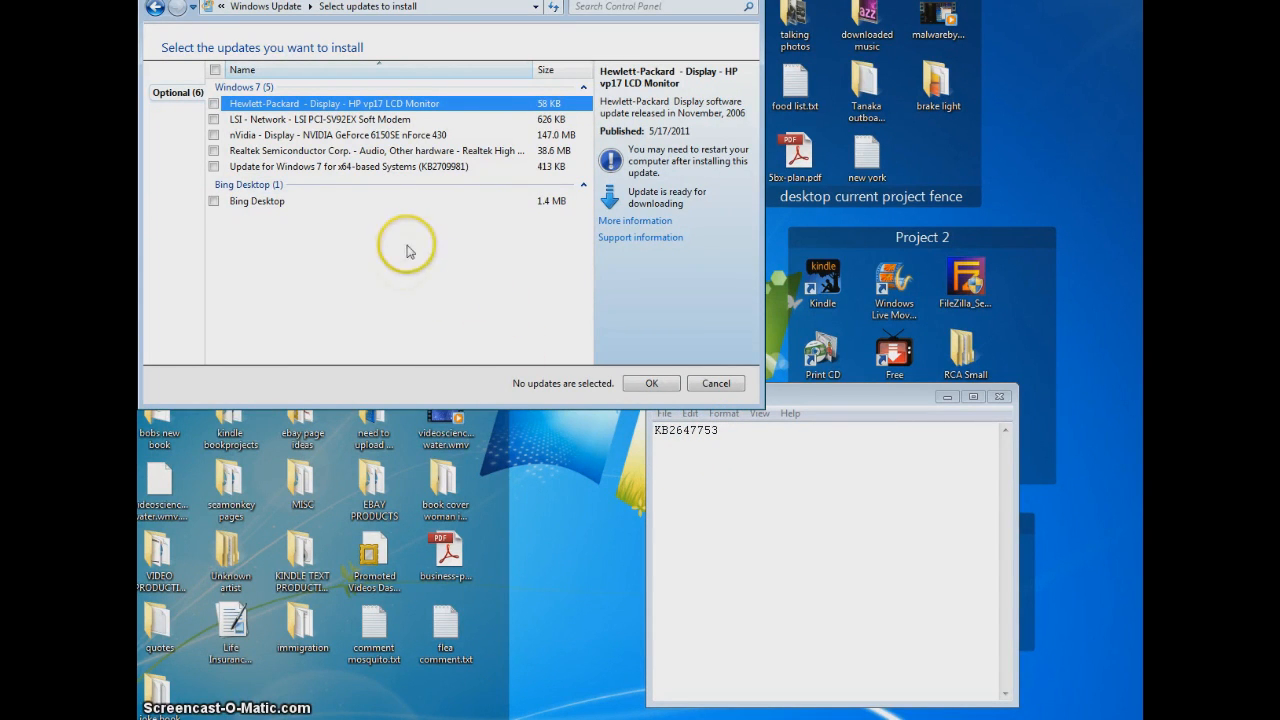
mouse_move(392, 272)
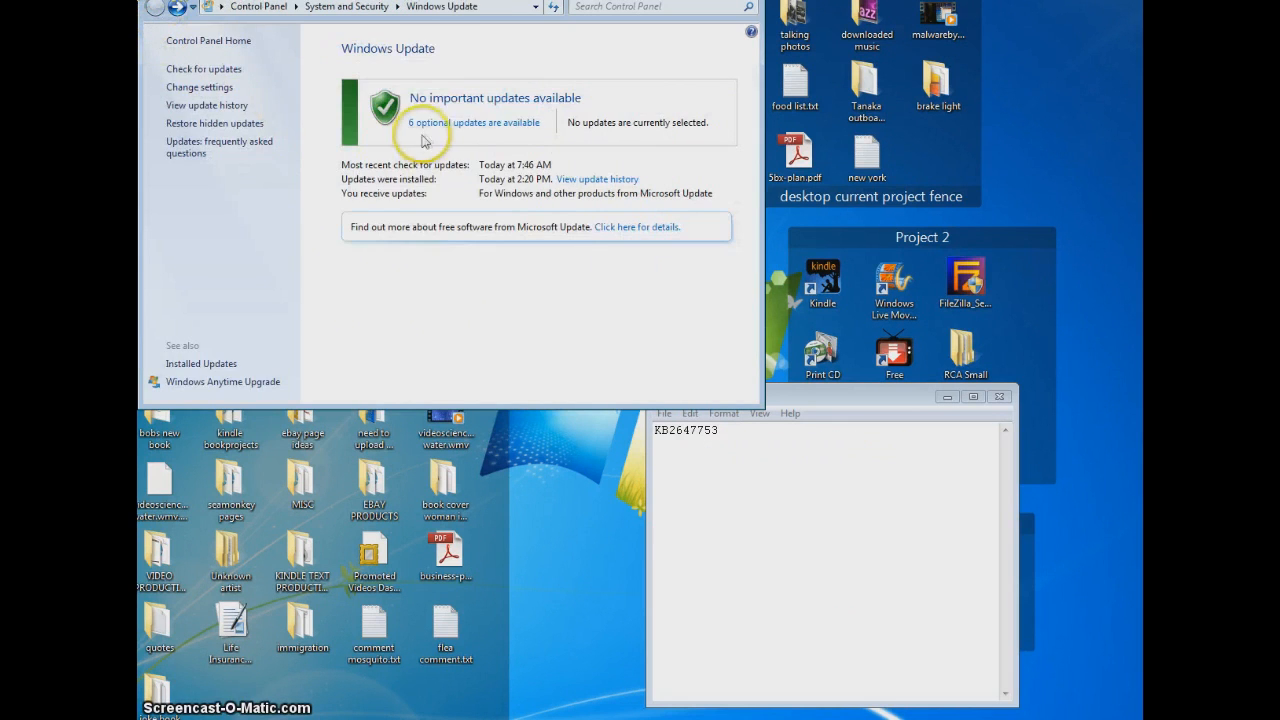
mouse_move(464, 290)
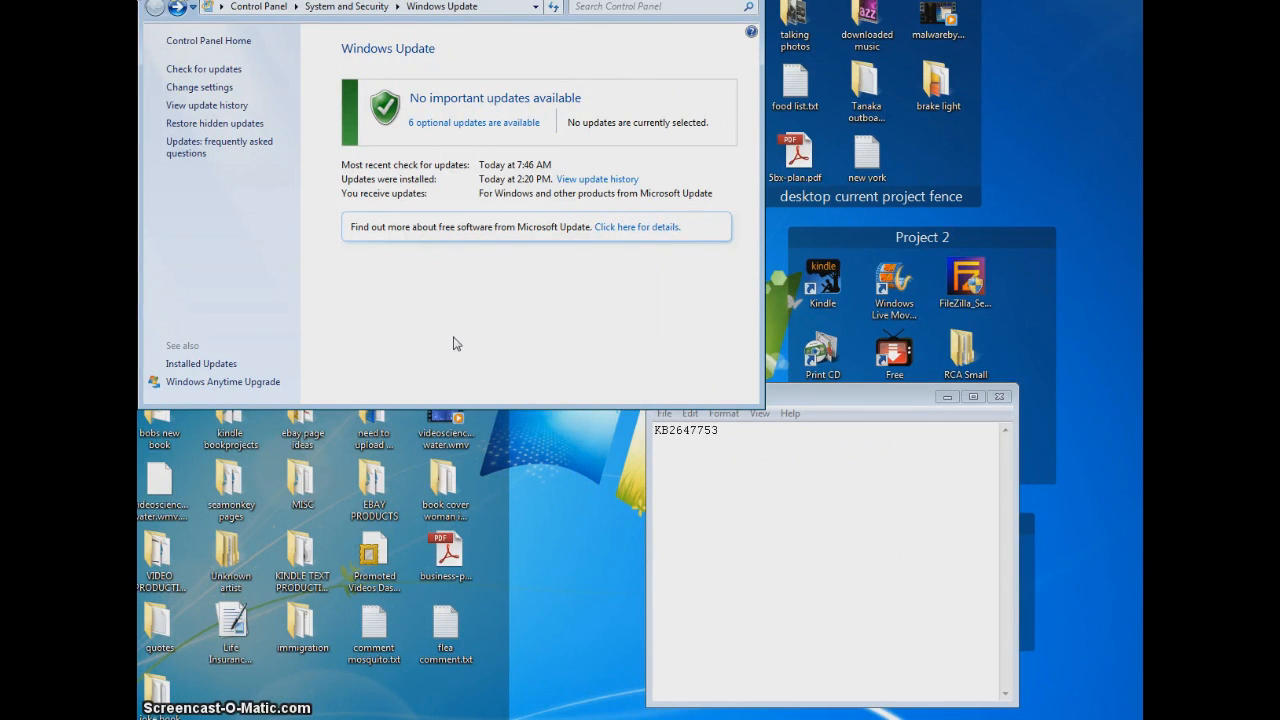
Cancel out of the Select updates to install page back to the summary
left_click(508, 308)
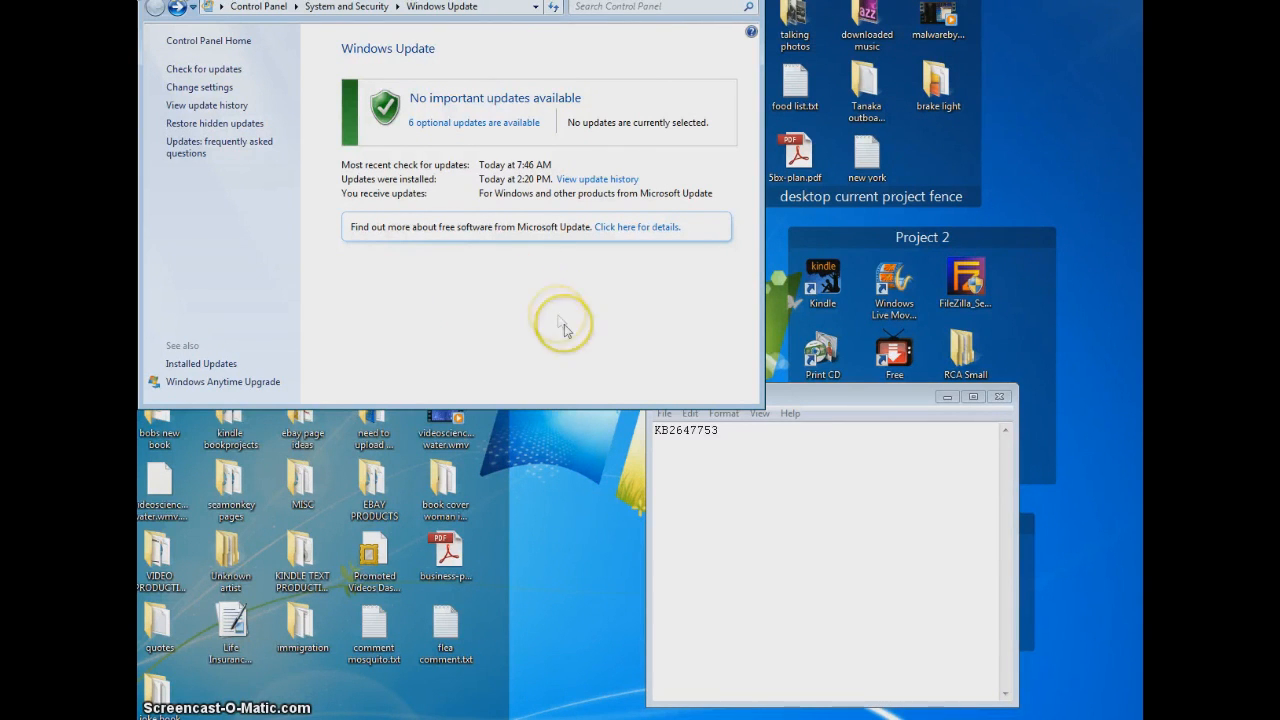
mouse_move(606, 316)
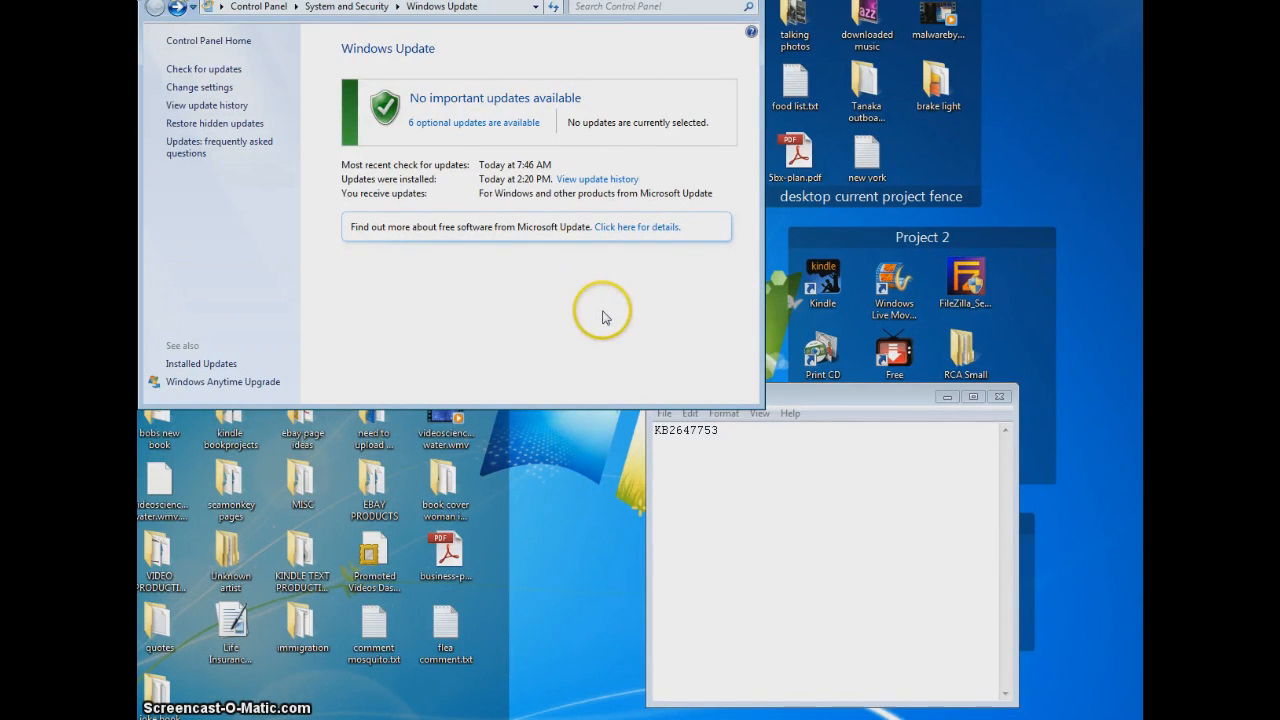
mouse_move(620, 332)
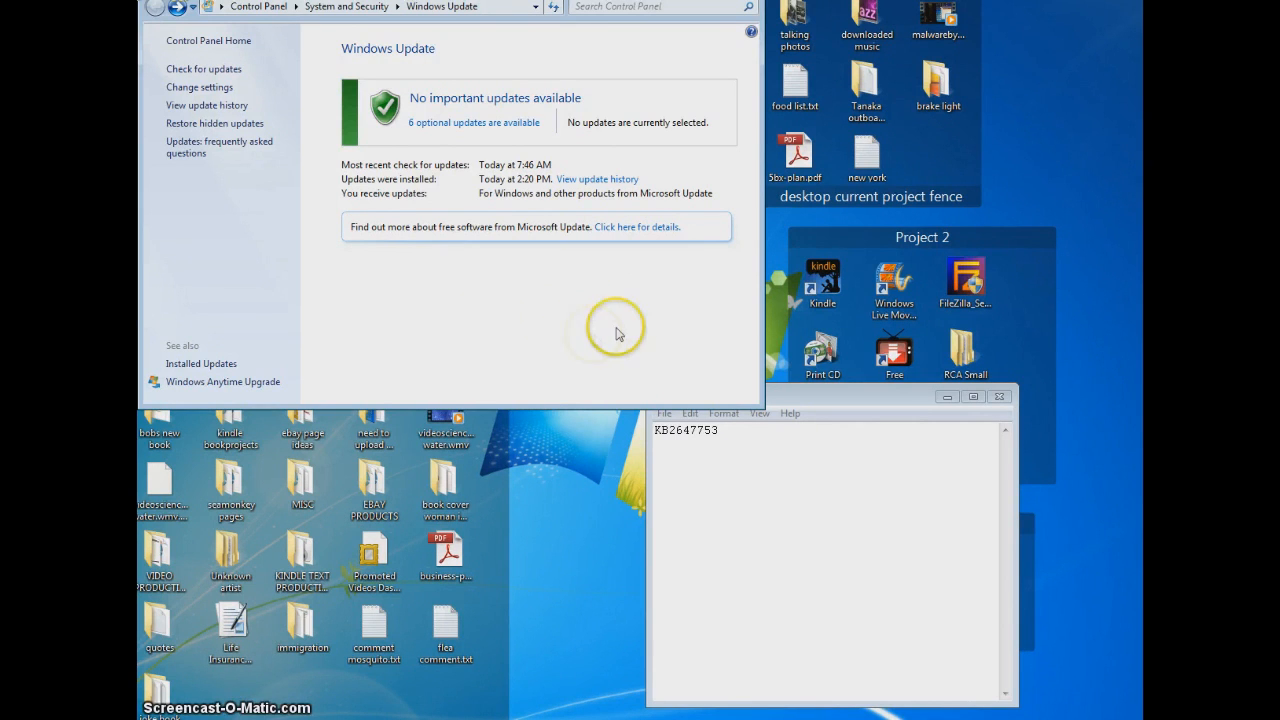
mouse_move(586, 320)
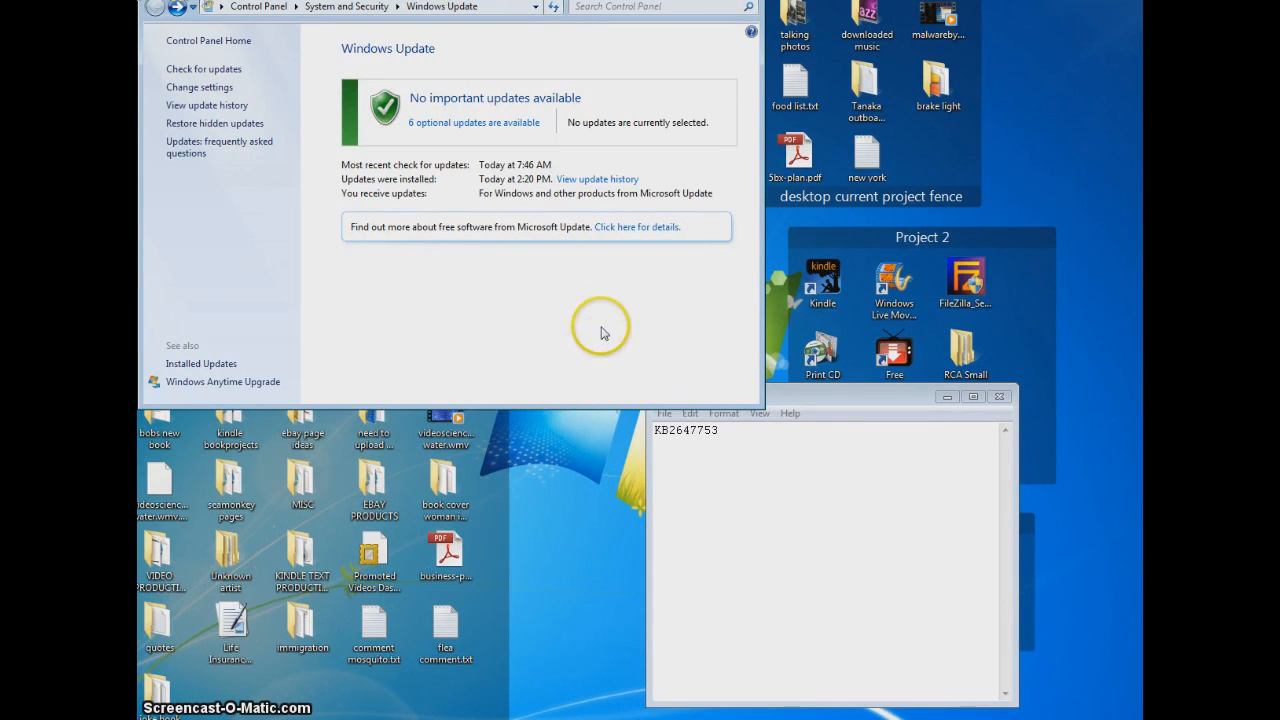
mouse_move(632, 318)
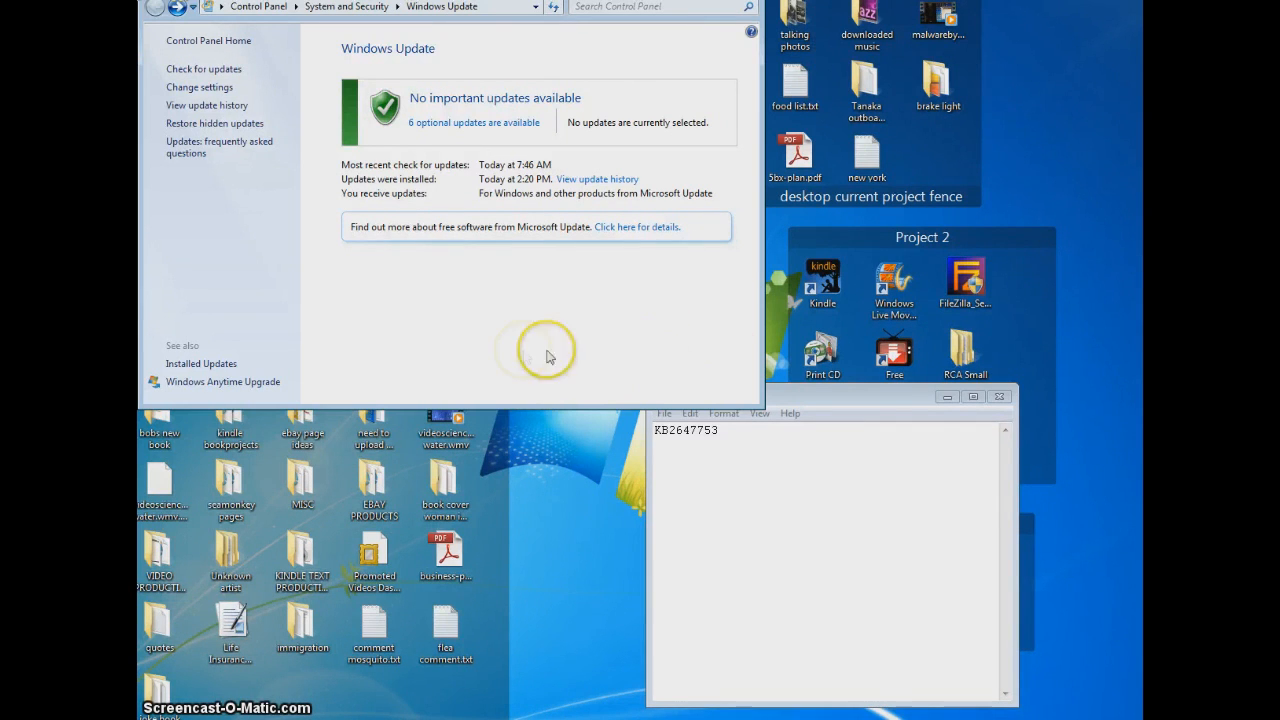
mouse_move(508, 356)
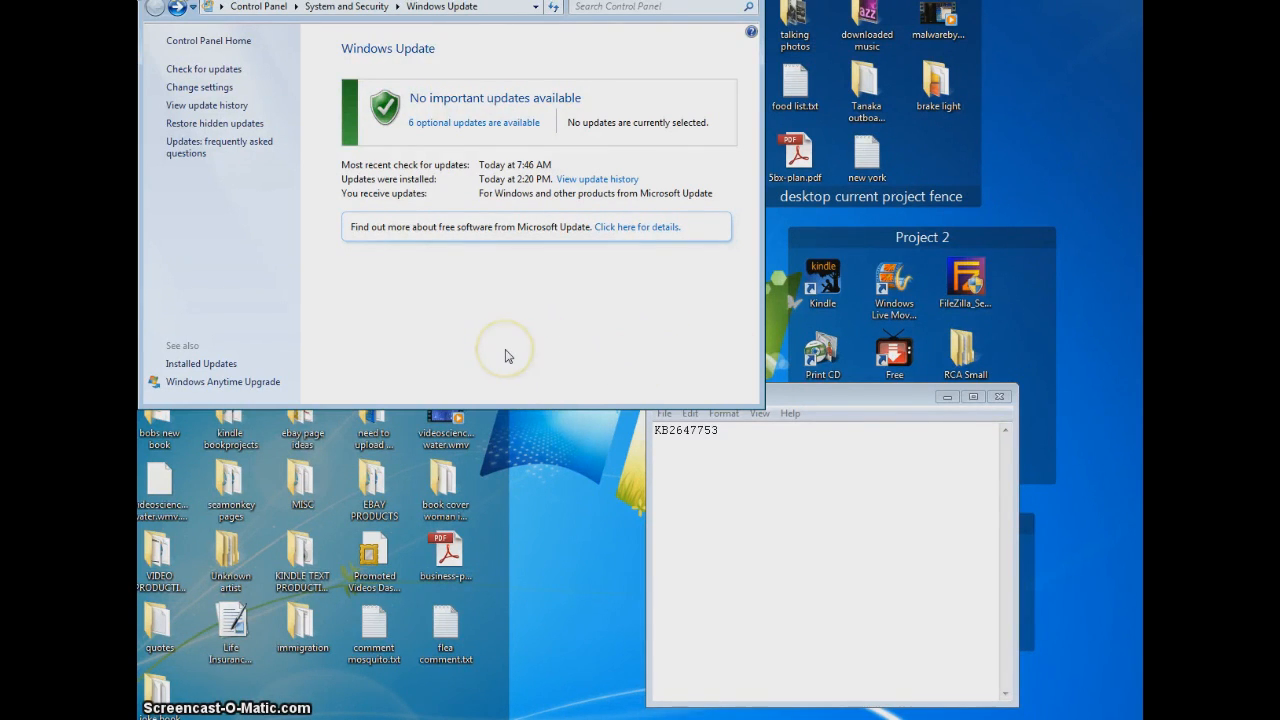